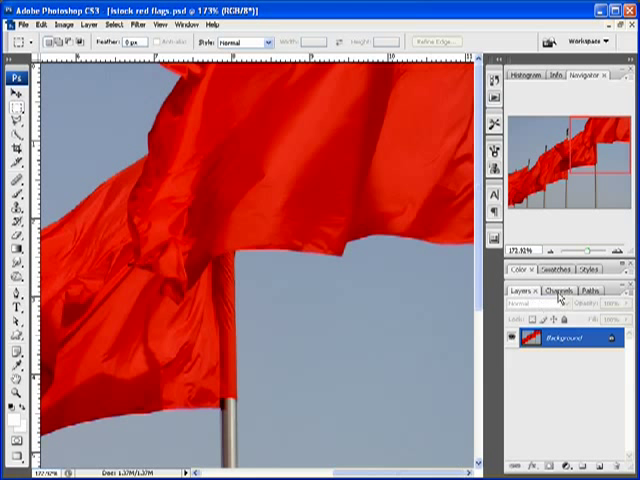
- Compare the flags photo's Red, Green and Blue channels, ending on the Red channel
left_click(560, 290)
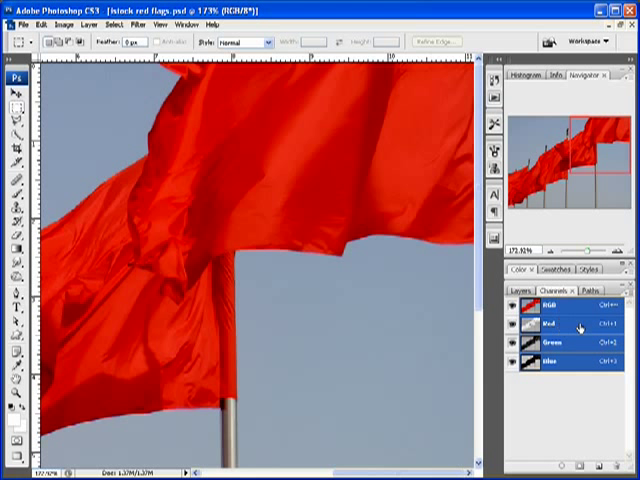
left_click(540, 326)
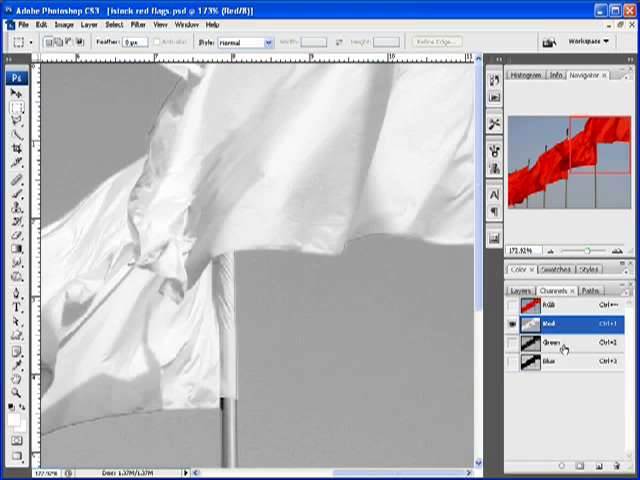
left_click(548, 364)
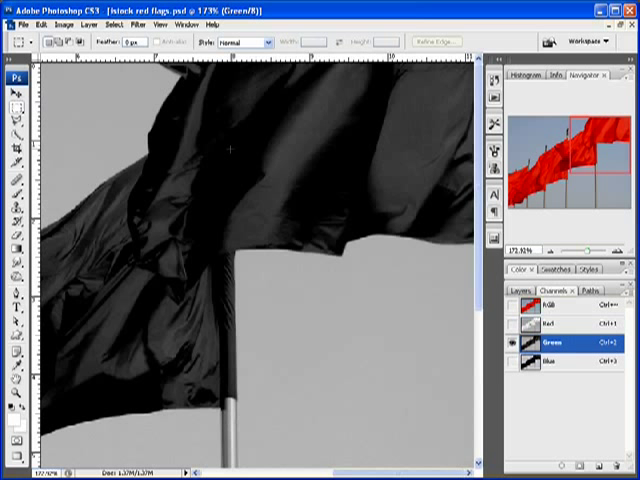
mouse_move(372, 356)
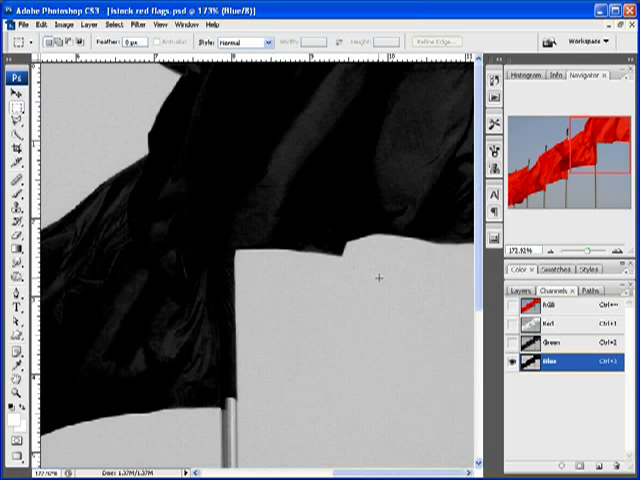
left_click(566, 324)
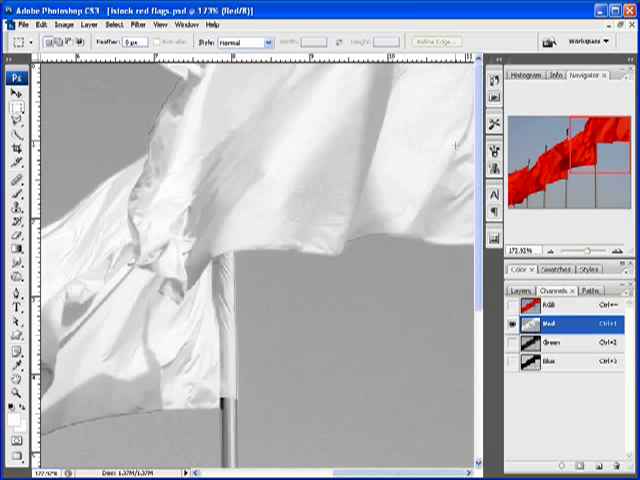
mouse_move(380, 200)
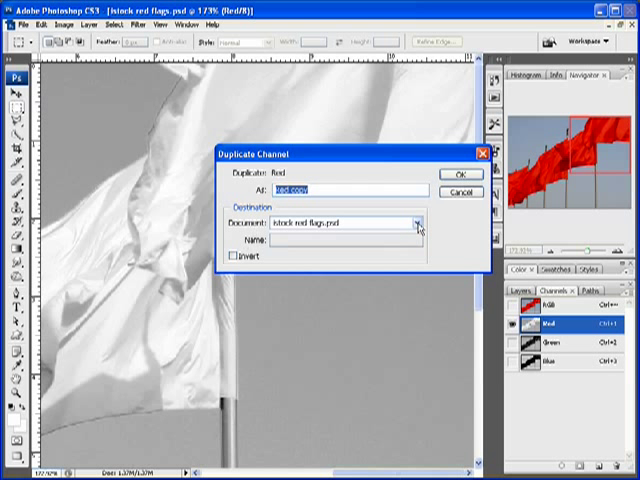
- Duplicate the Red channel into a new document named Displacement Map Flag
left_click(414, 222)
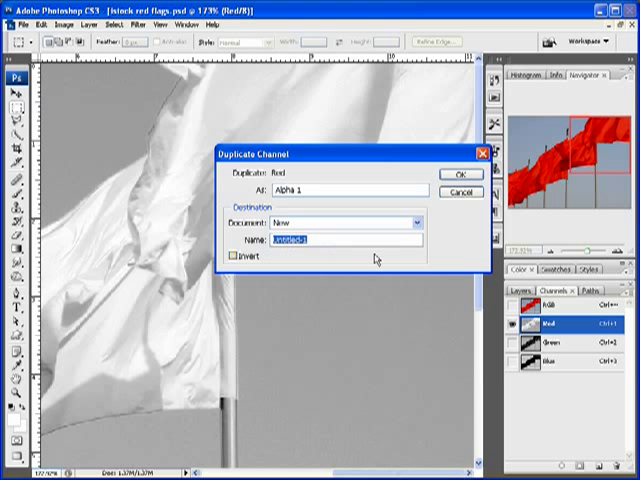
type("Dupl")
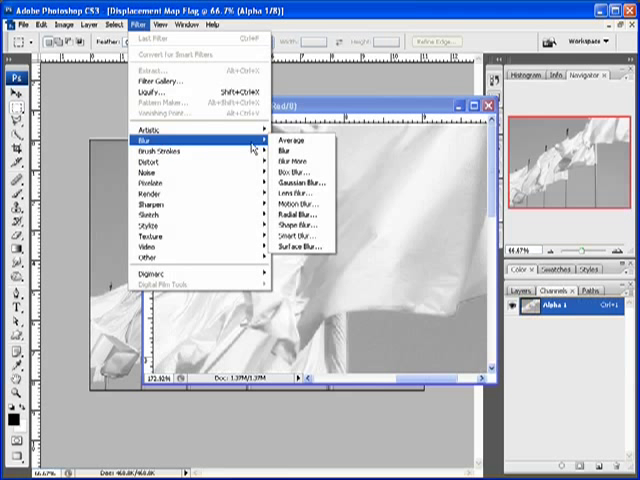
- Cancel the blur started on the wrong document and switch to the Displacement Map Flag document
left_click(296, 174)
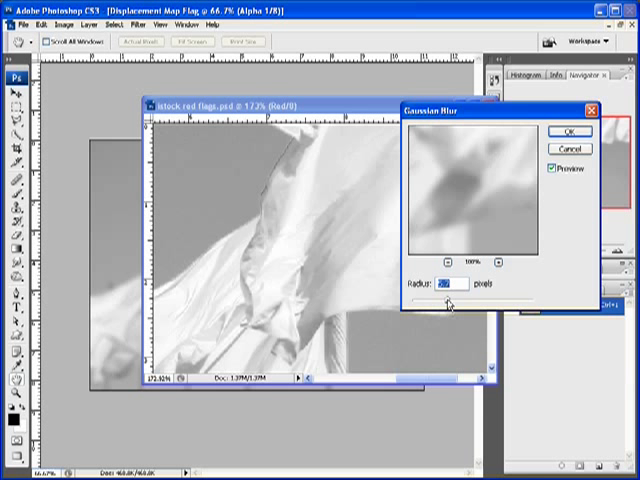
left_click(564, 132)
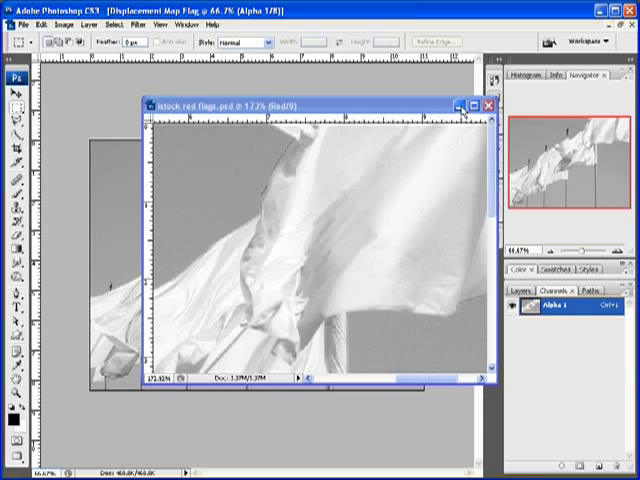
left_click(486, 104)
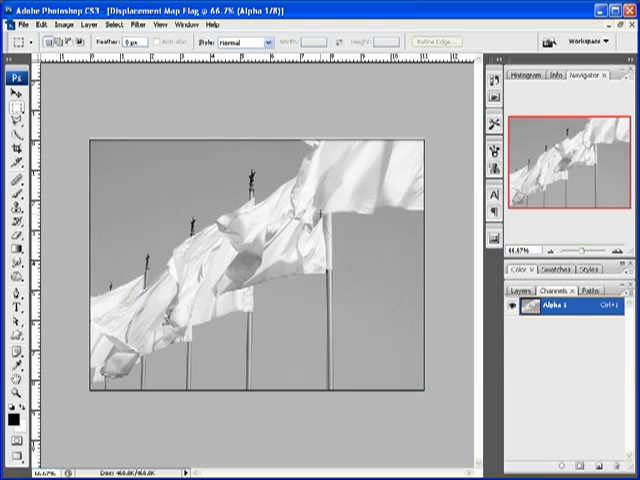
mouse_move(410, 202)
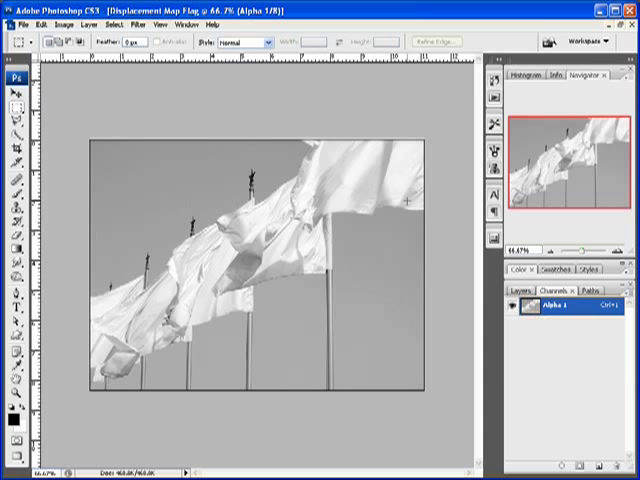
left_click(522, 292)
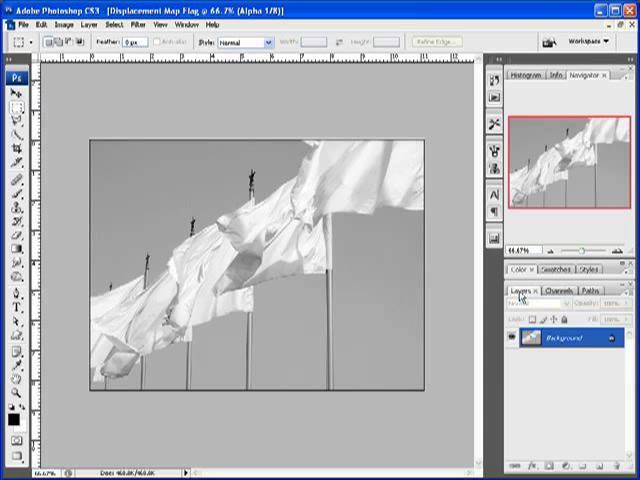
- Apply a Gaussian Blur of 3 pixels to the Displacement Map Flag image
left_click(140, 24)
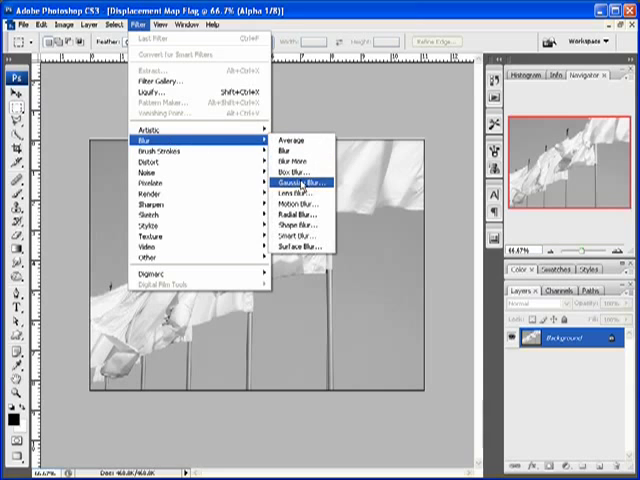
left_click(298, 184)
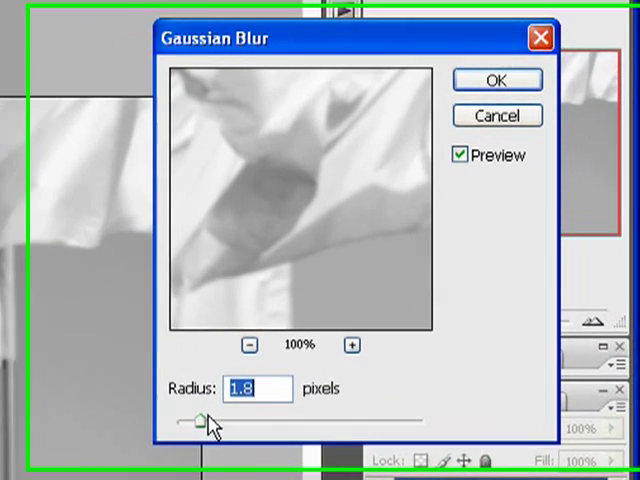
left_click_drag(190, 420, 190, 432)
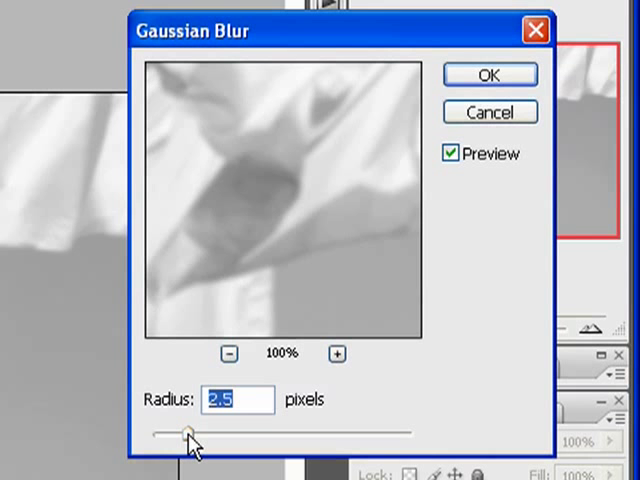
left_click_drag(188, 432, 196, 432)
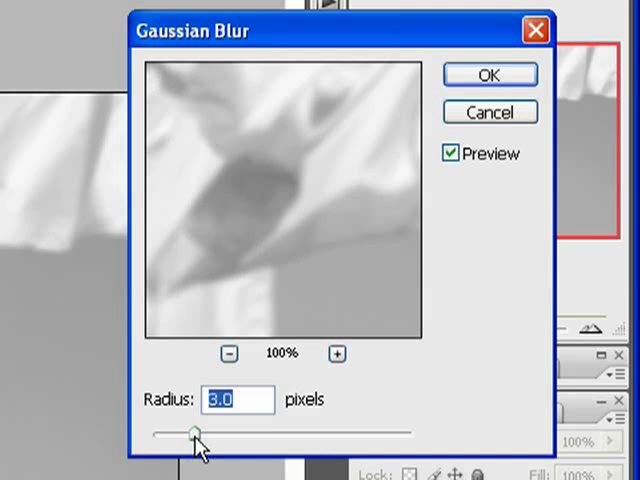
left_click(488, 74)
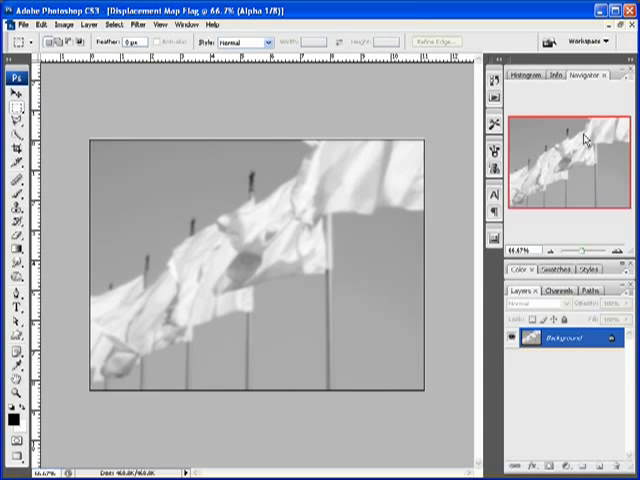
mouse_move(478, 234)
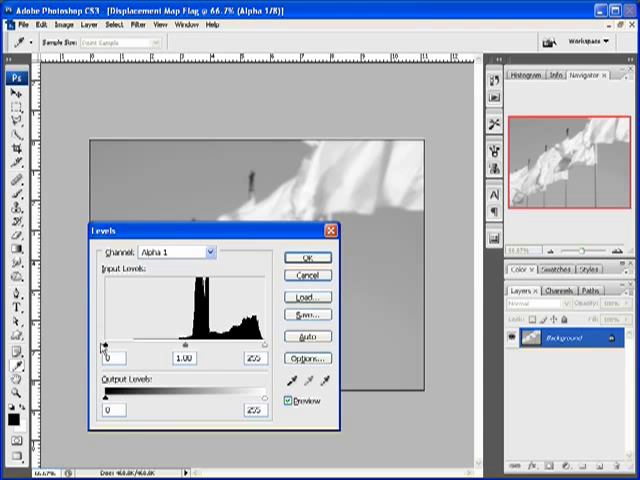
- Apply a Levels adjustment pulling the white input point in to about 240 to brighten the highlights
left_click_drag(104, 356, 118, 356)
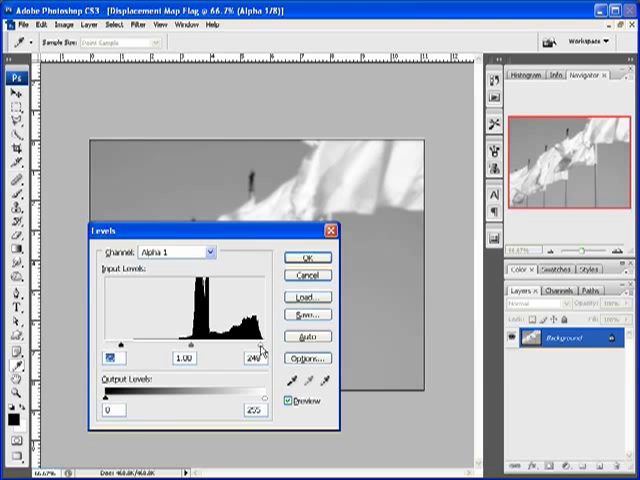
left_click_drag(112, 356, 124, 356)
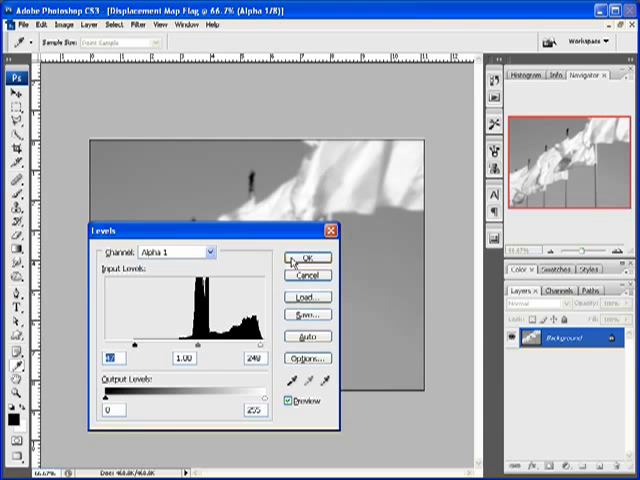
left_click(304, 256)
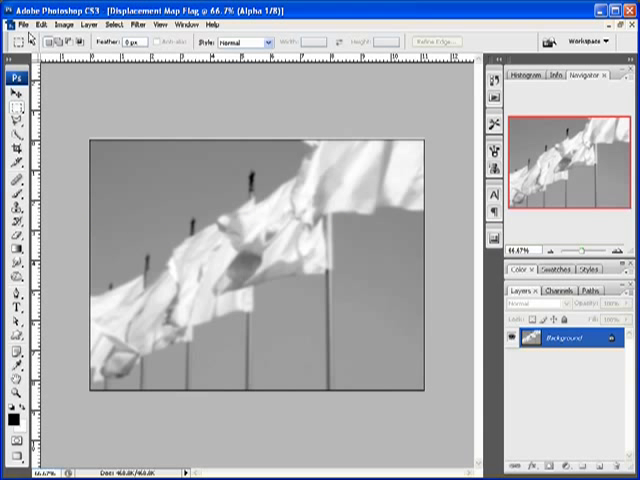
- Save the grayscale image as Displacement Map Flag.psd in Photoshop PSD format
left_click(18, 24)
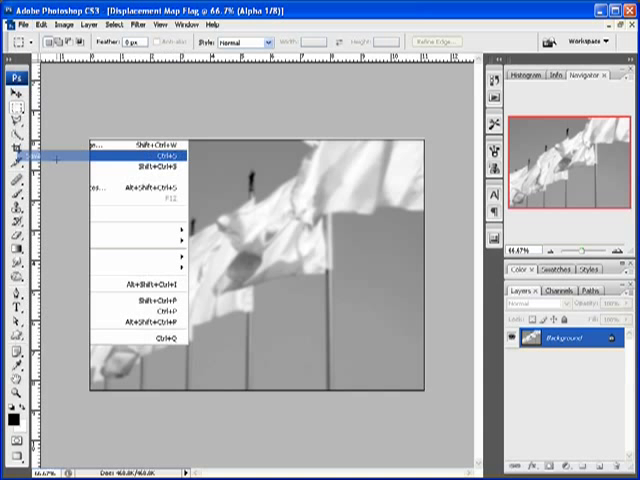
left_click(156, 166)
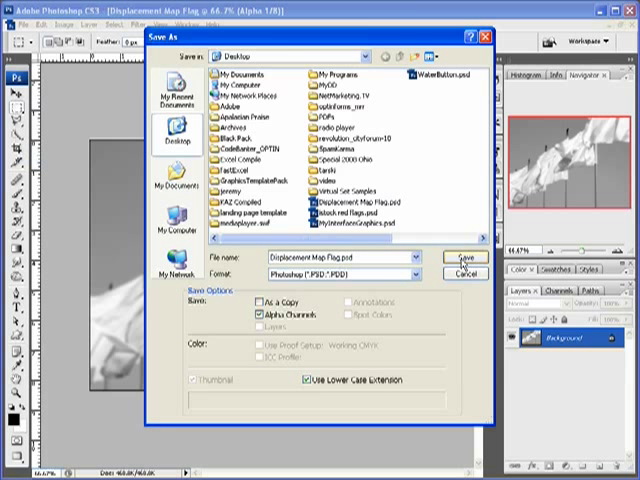
left_click(464, 256)
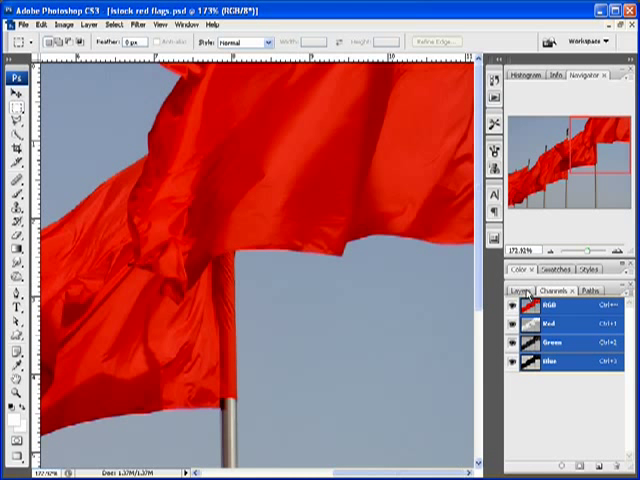
- Add white text 'I Love' and 'Photoshop' on two lines over the upper red flag
left_click(520, 292)
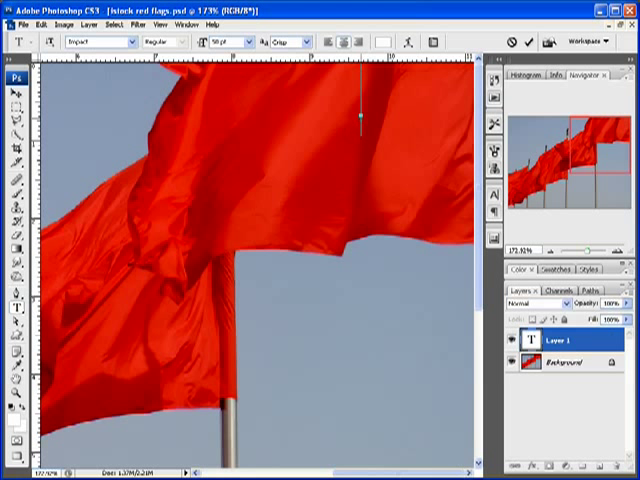
type("I Love")
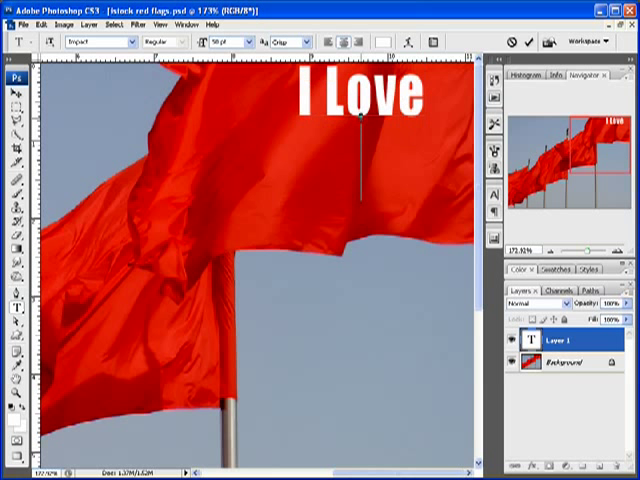
type("Photoshop")
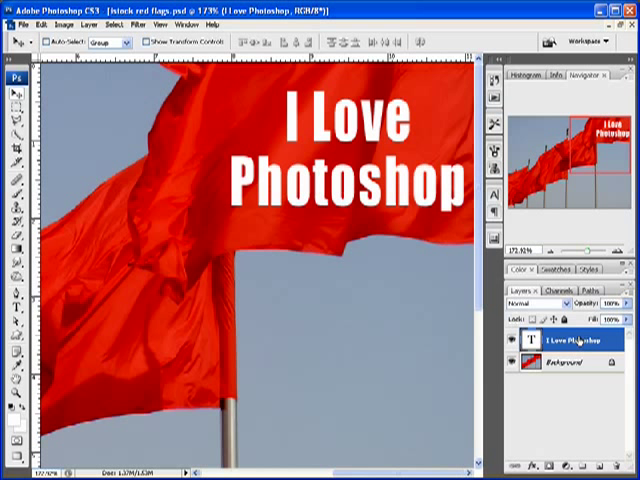
- Rasterize the I Love Photoshop type layer into an ordinary pixel layer
right_click(576, 340)
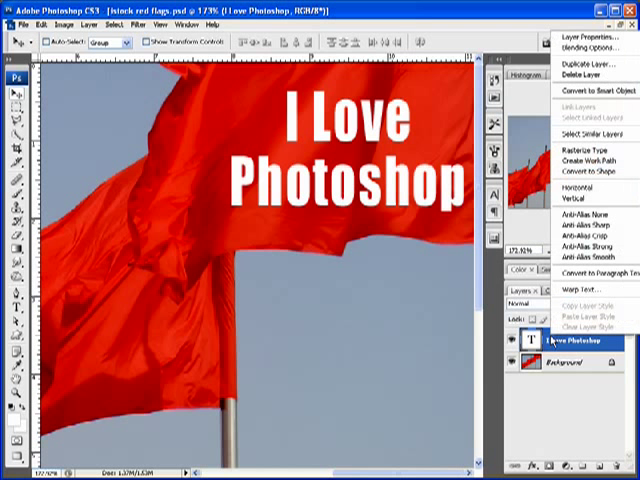
mouse_move(584, 152)
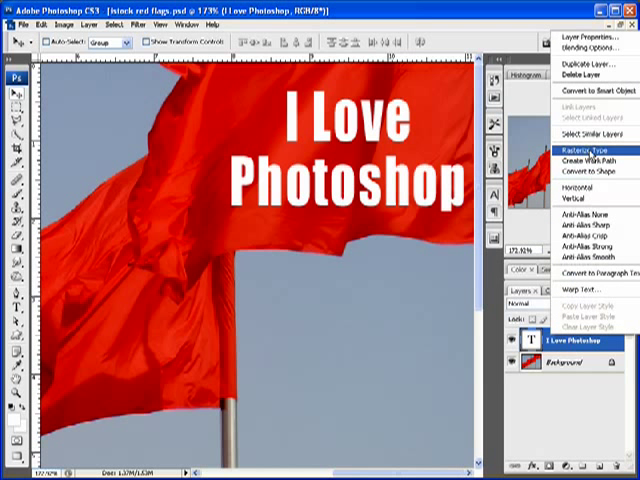
left_click(580, 148)
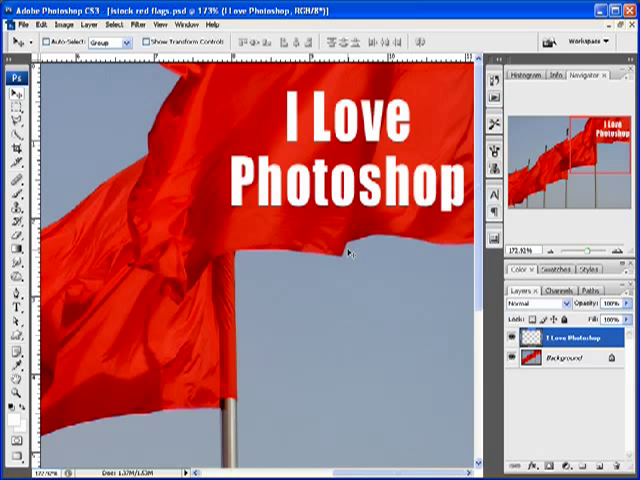
mouse_move(236, 144)
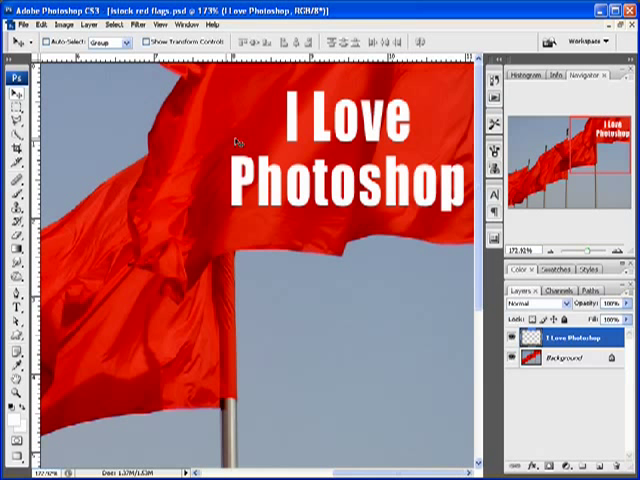
- Apply the Displace filter at scale 10 both directions using Displacement Map Flag.psd as the map
left_click(116, 24)
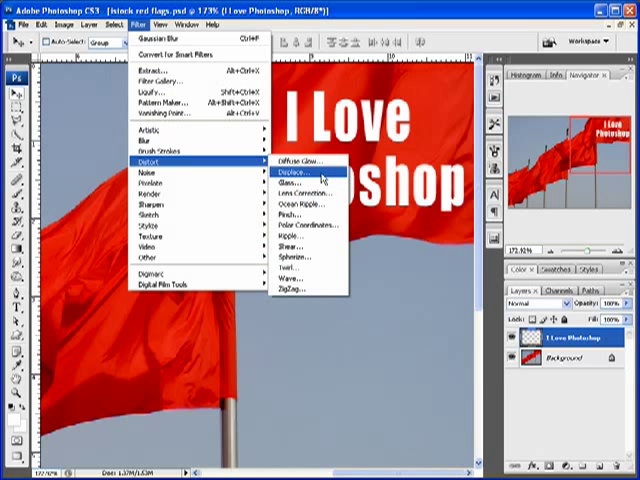
left_click(292, 176)
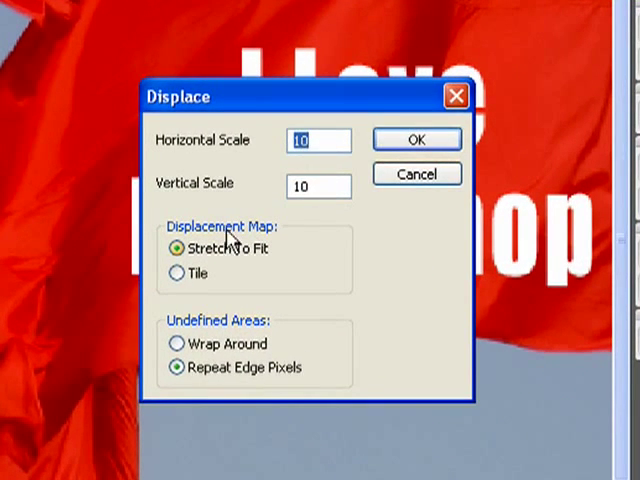
mouse_move(348, 270)
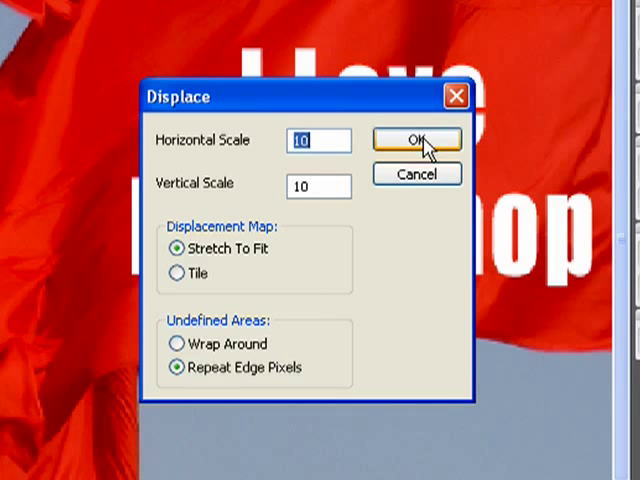
left_click(416, 140)
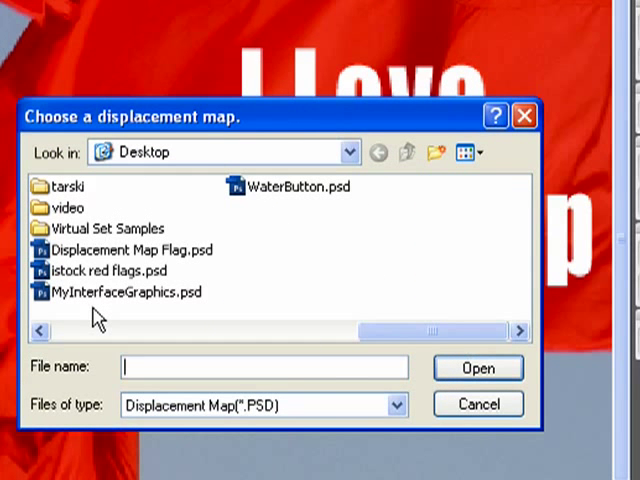
left_click(130, 250)
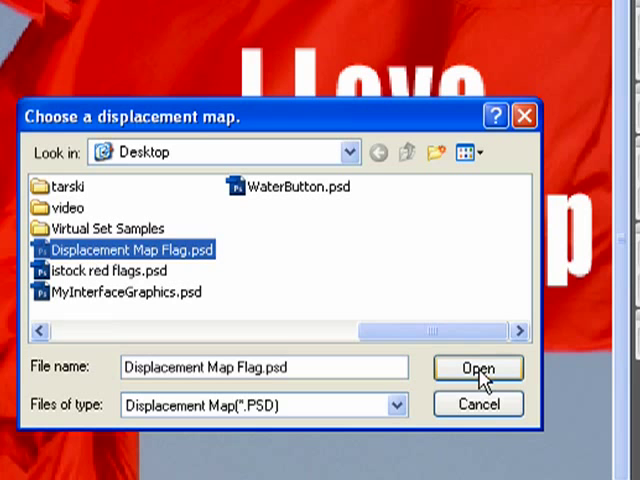
left_click(478, 368)
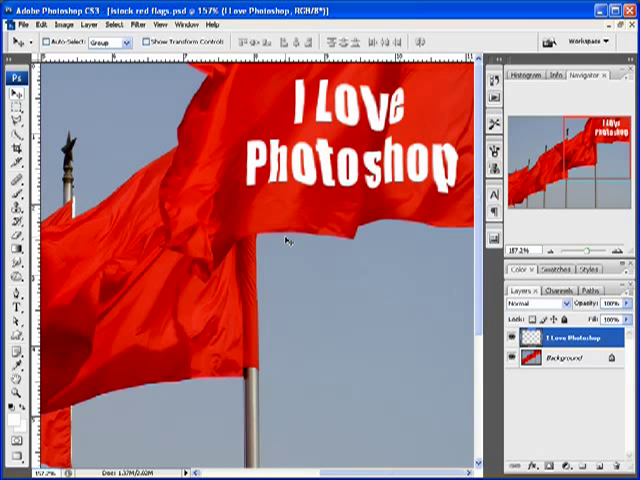
mouse_move(270, 184)
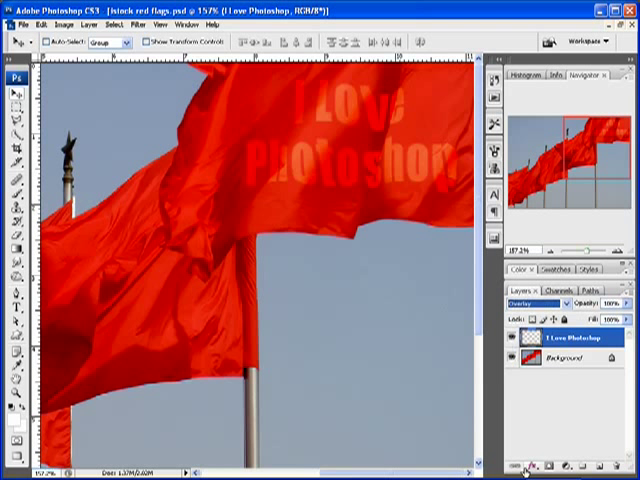
- Change the warped text layer's blend mode from Normal to Overlay
left_click(536, 304)
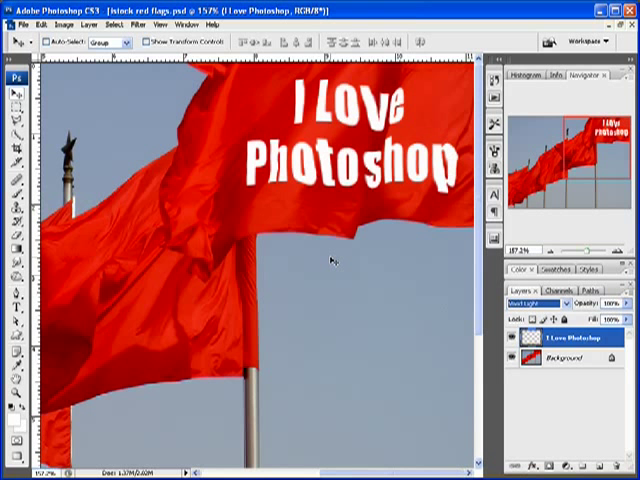
left_click(536, 302)
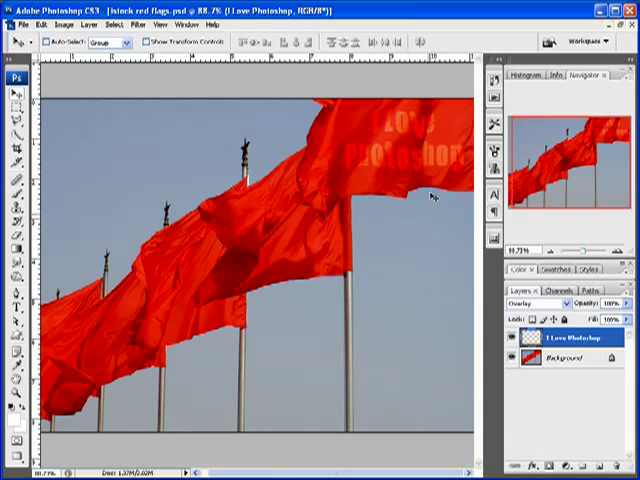
mouse_move(424, 244)
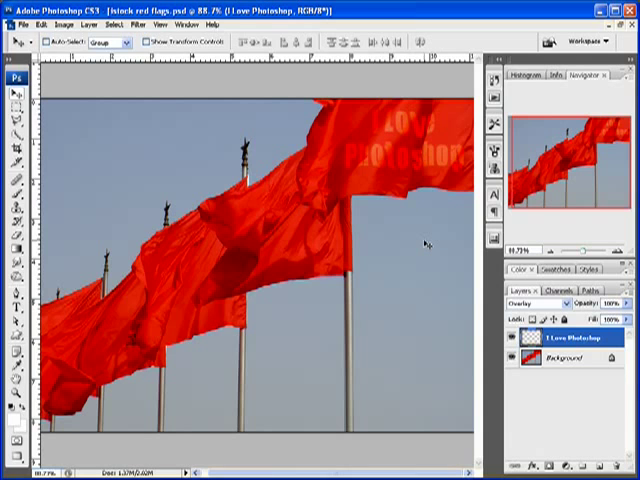